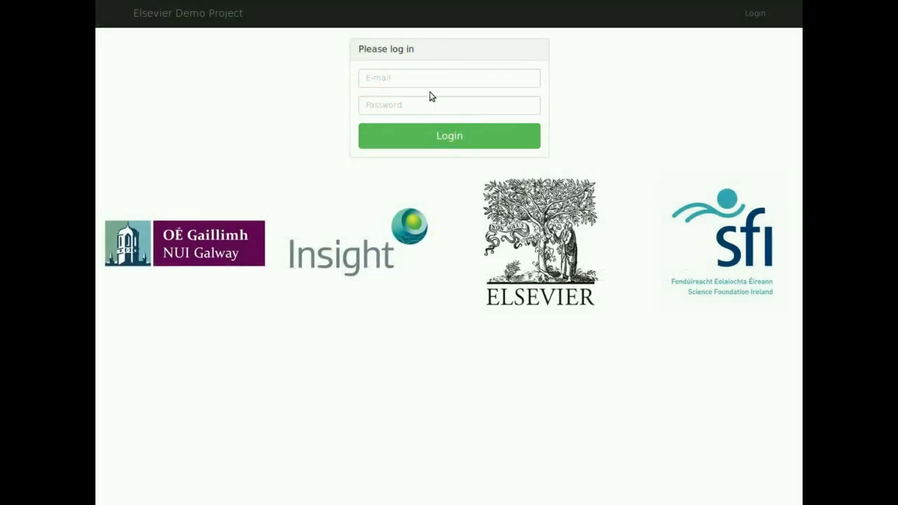
Log in with the e-mail starting 'info' and password to reach the scientist search page.
click(449, 79)
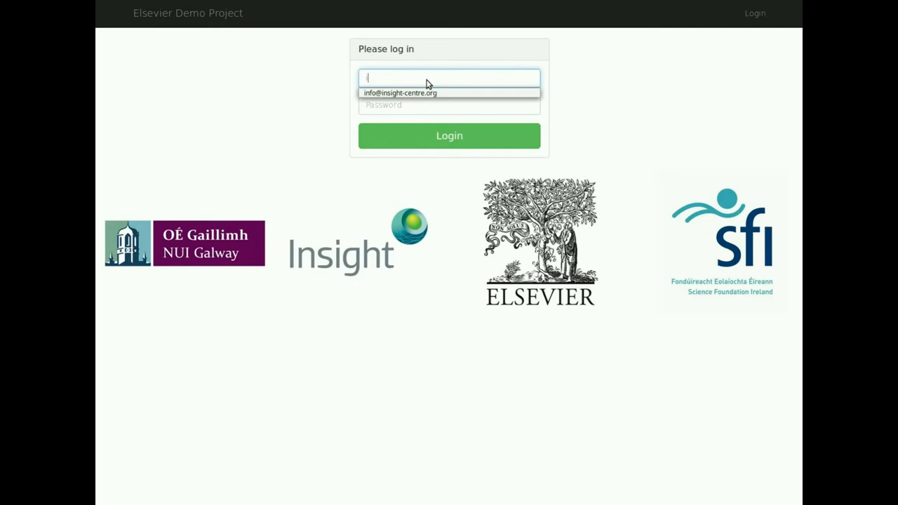
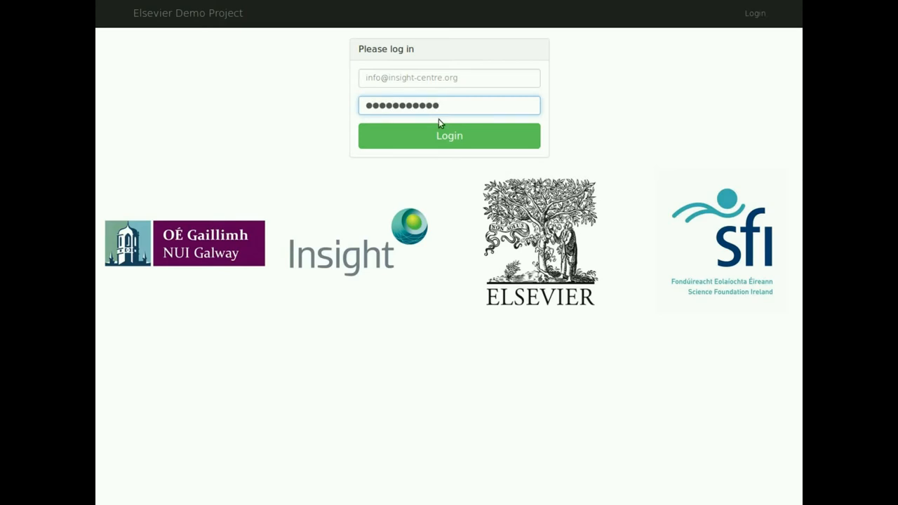
click(449, 134)
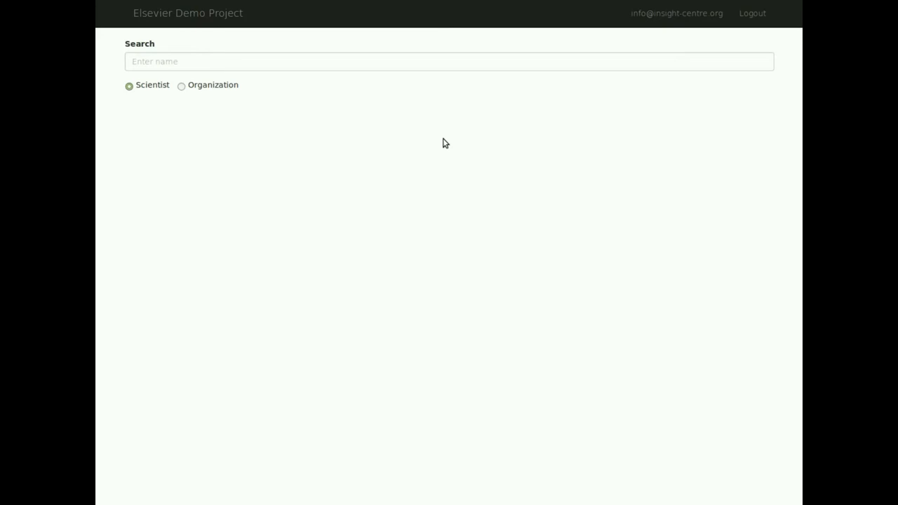
mouse_move(143, 110)
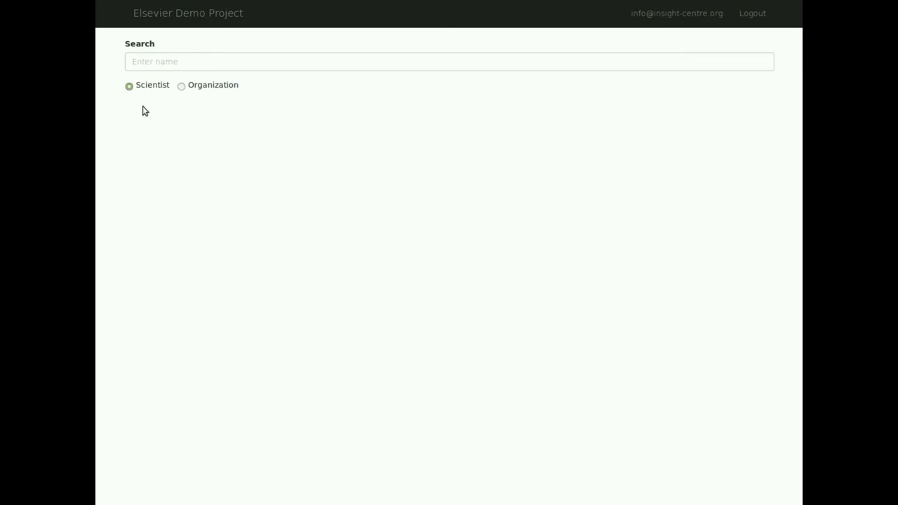
mouse_move(187, 104)
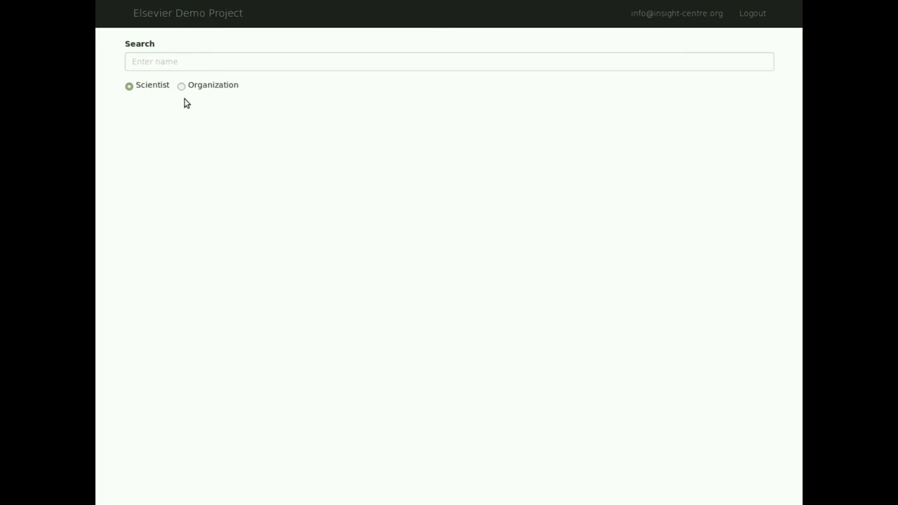
mouse_move(191, 79)
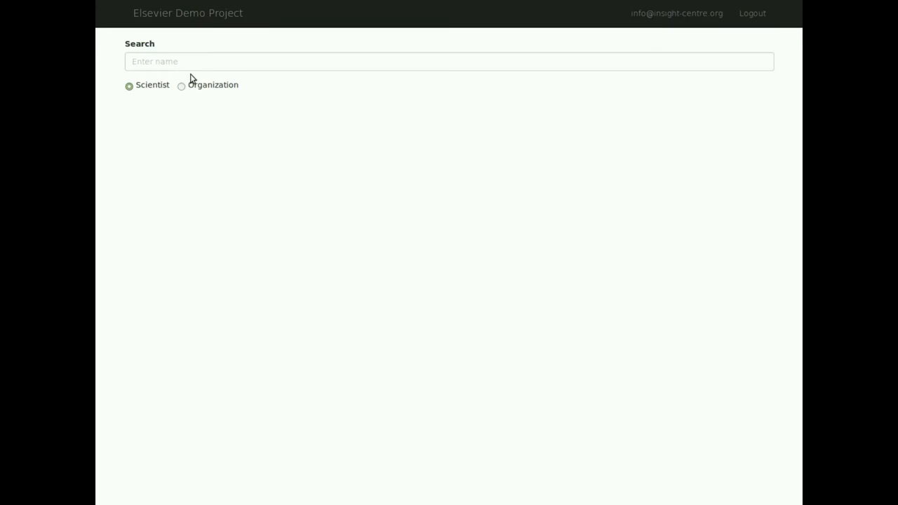
Search scientists by the partial name 'Ann' to list matching scientists with counts.
text(A)
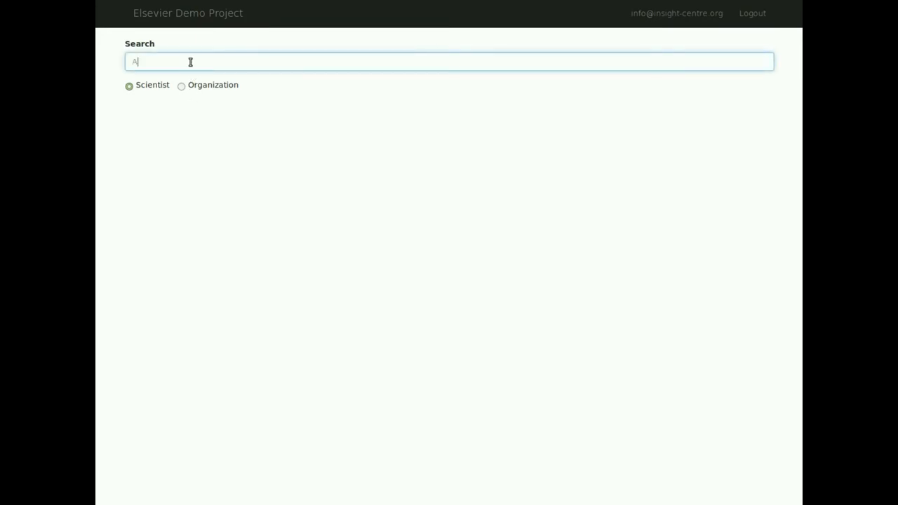
text(nn)
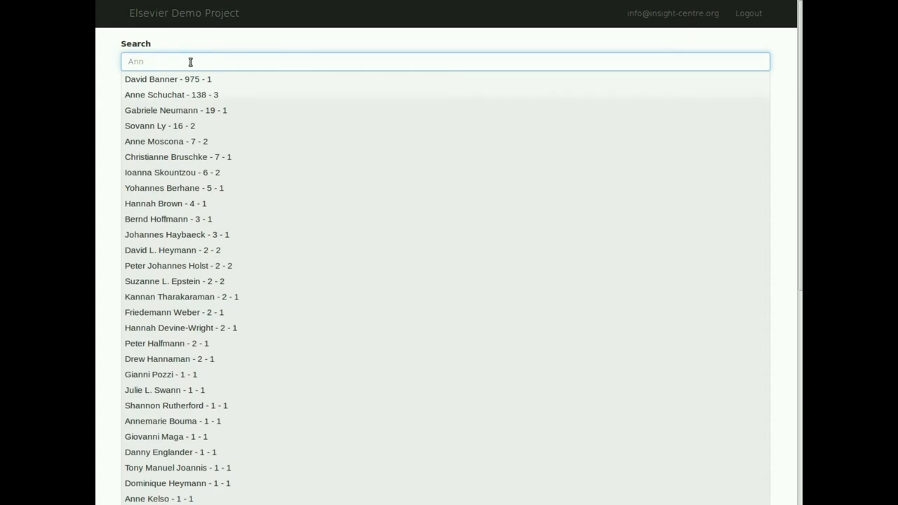
mouse_move(174, 141)
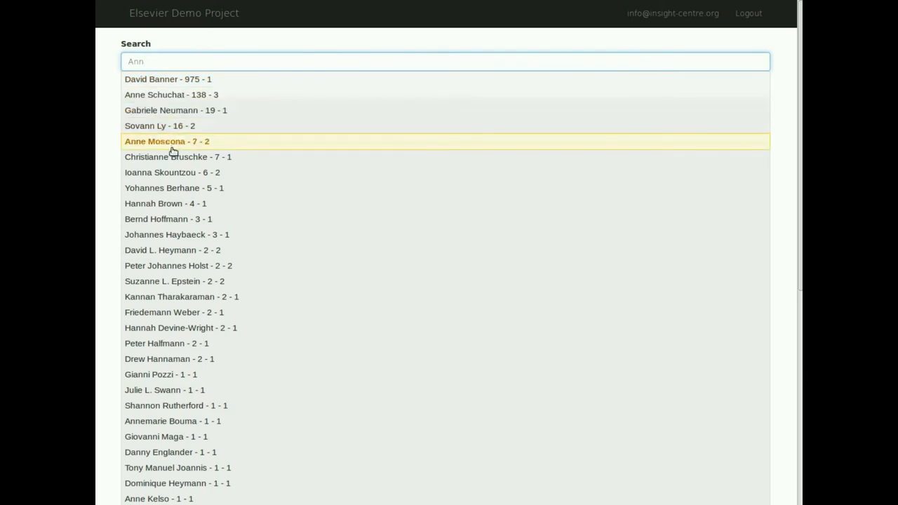
mouse_move(211, 151)
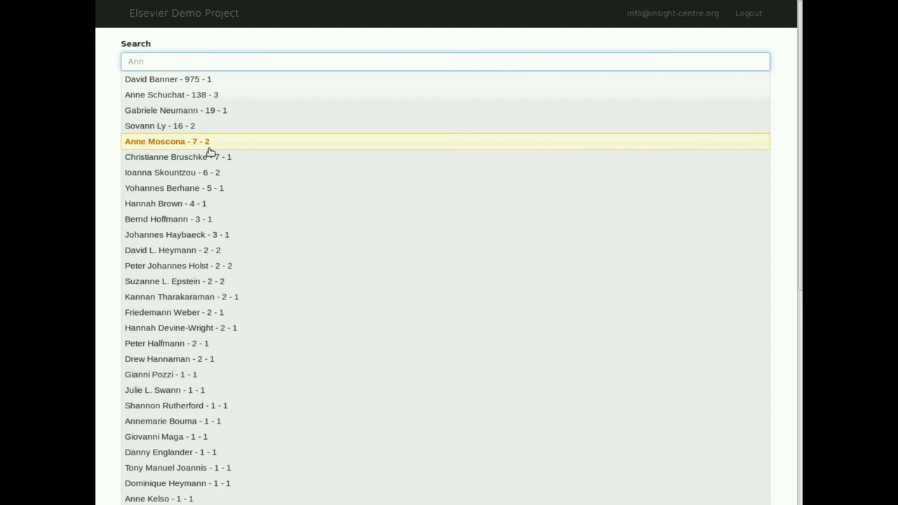
click(167, 141)
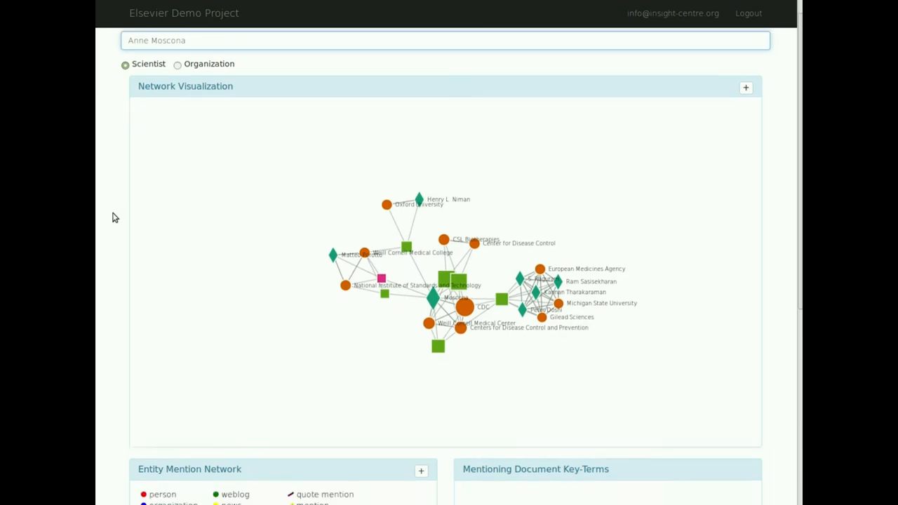
scroll(down, 3)
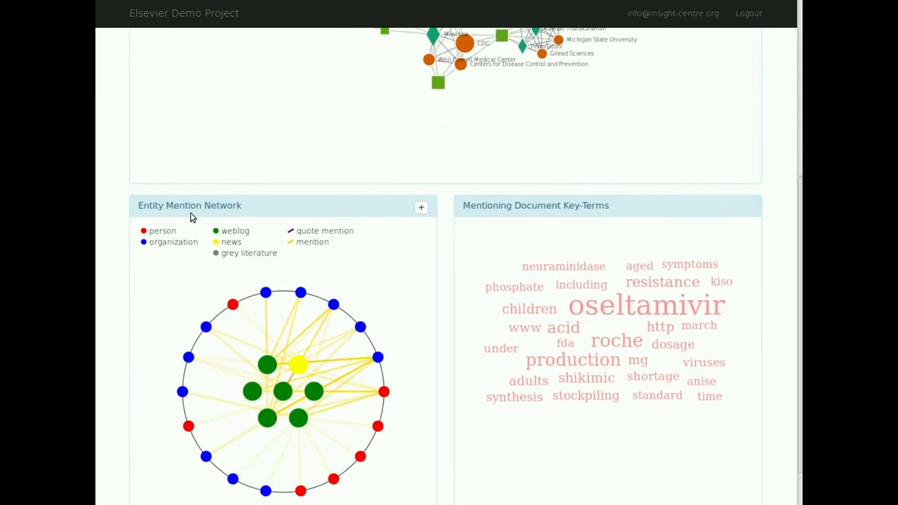
mouse_move(539, 216)
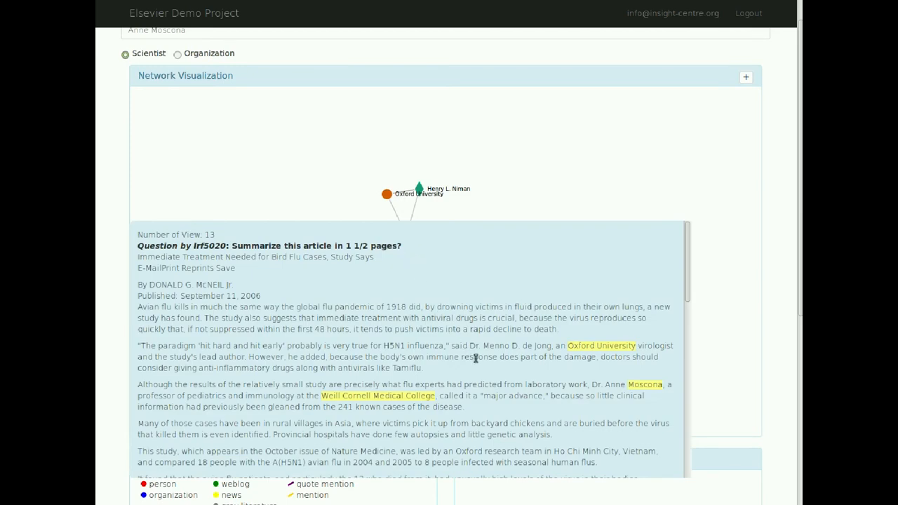
mouse_move(412, 407)
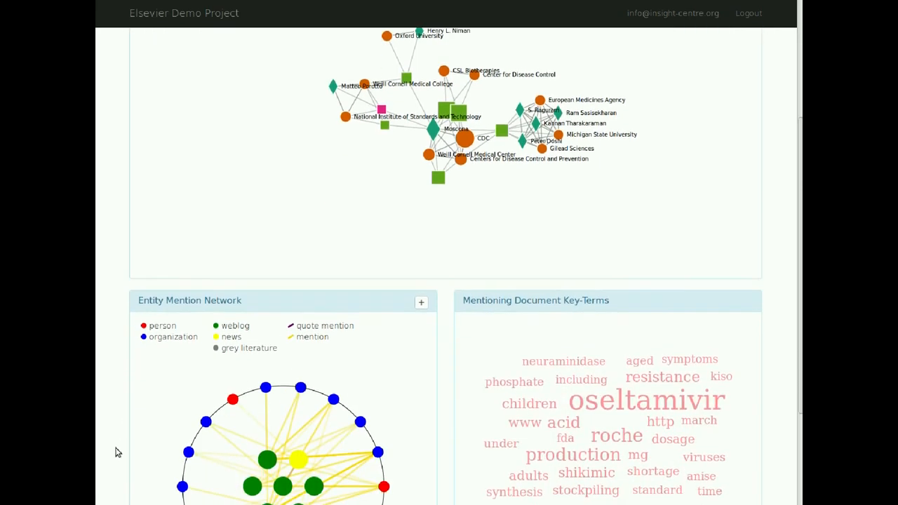
scroll(down, 3)
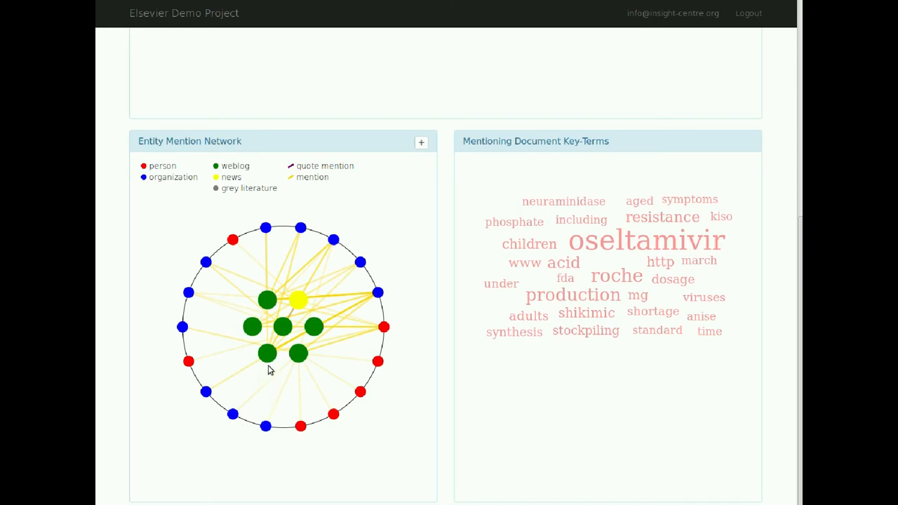
mouse_move(302, 357)
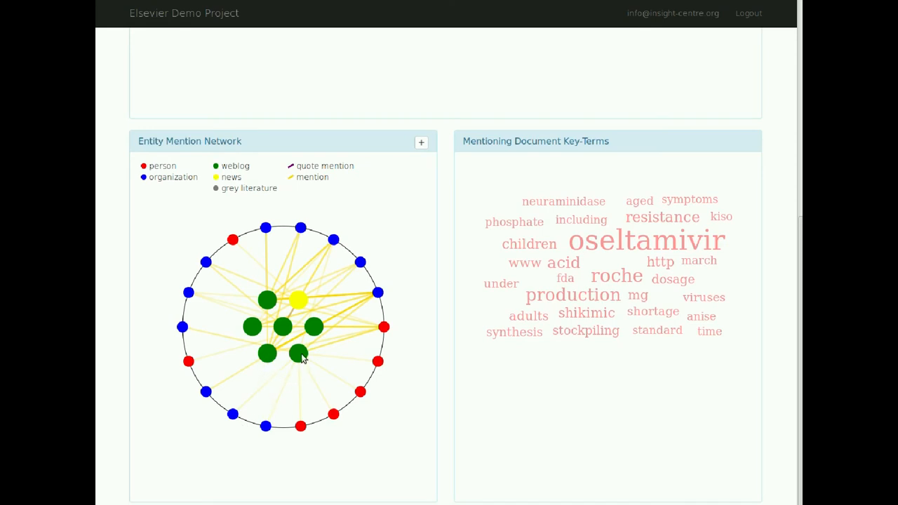
mouse_move(306, 373)
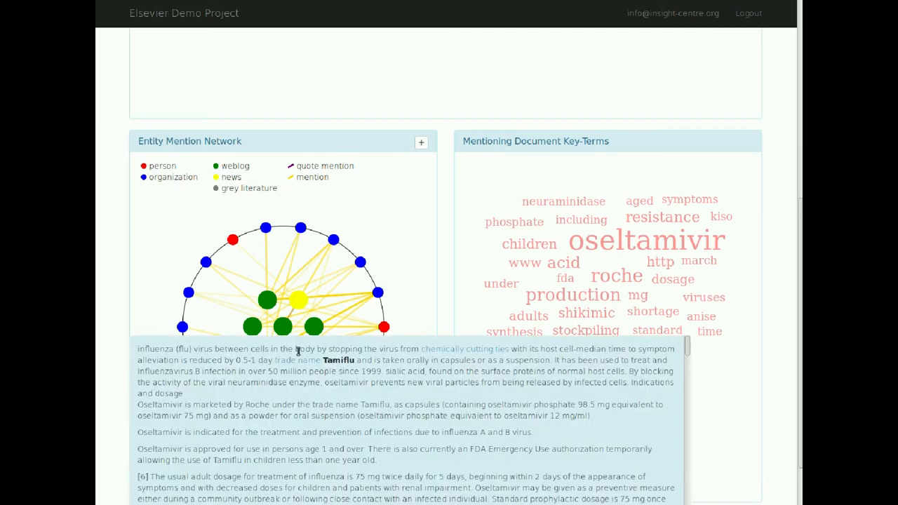
scroll(down, 3)
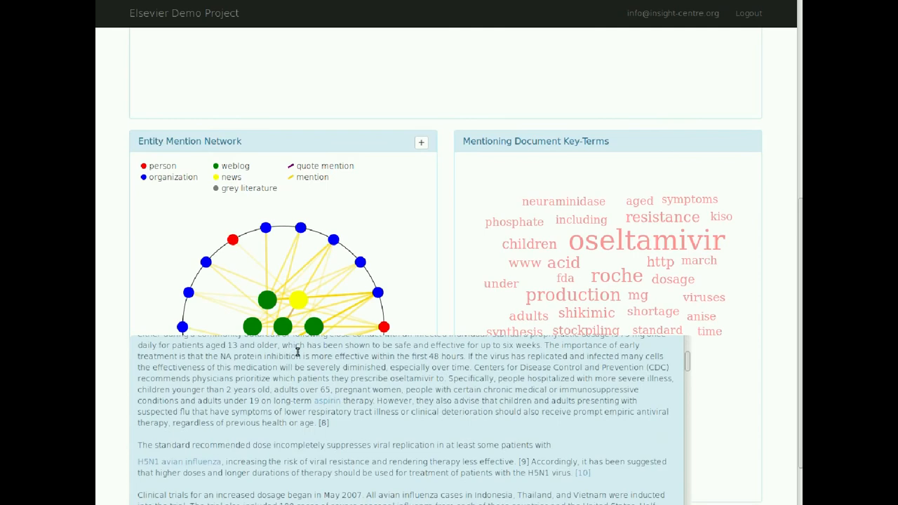
scroll(down, 3)
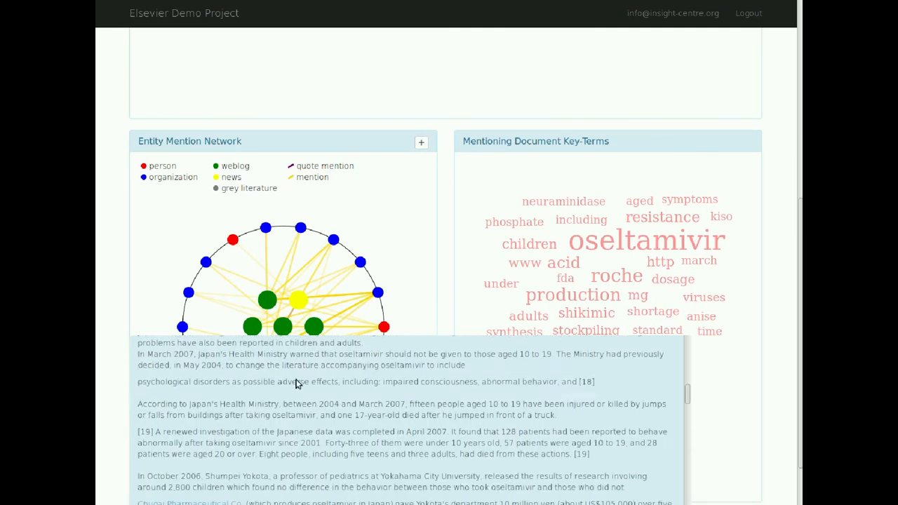
scroll(down, 3)
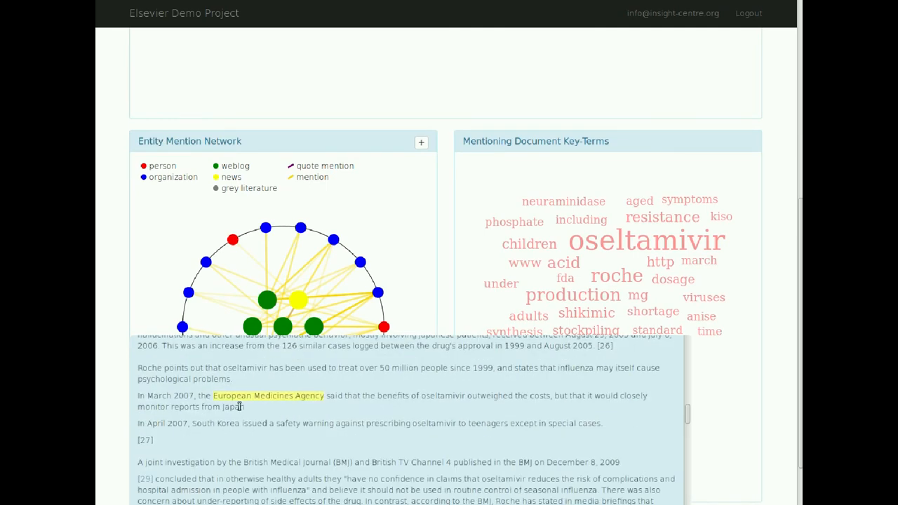
mouse_move(300, 410)
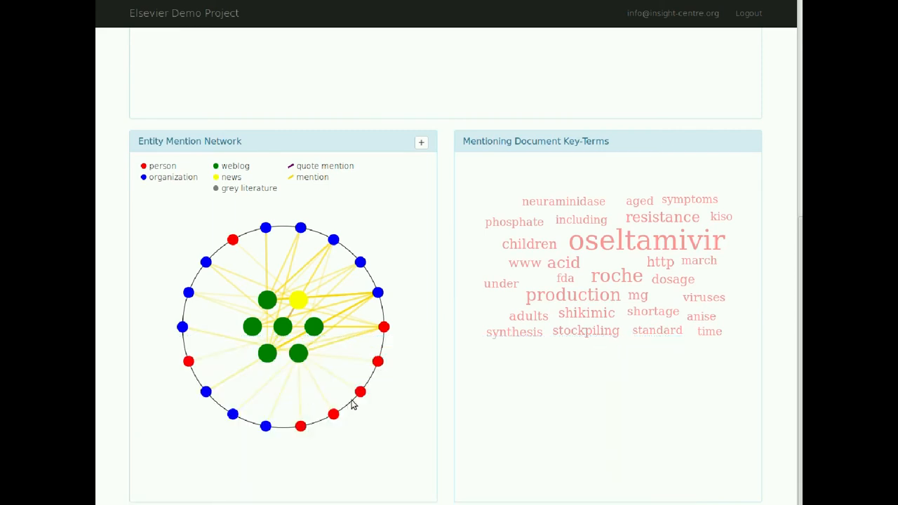
mouse_move(379, 361)
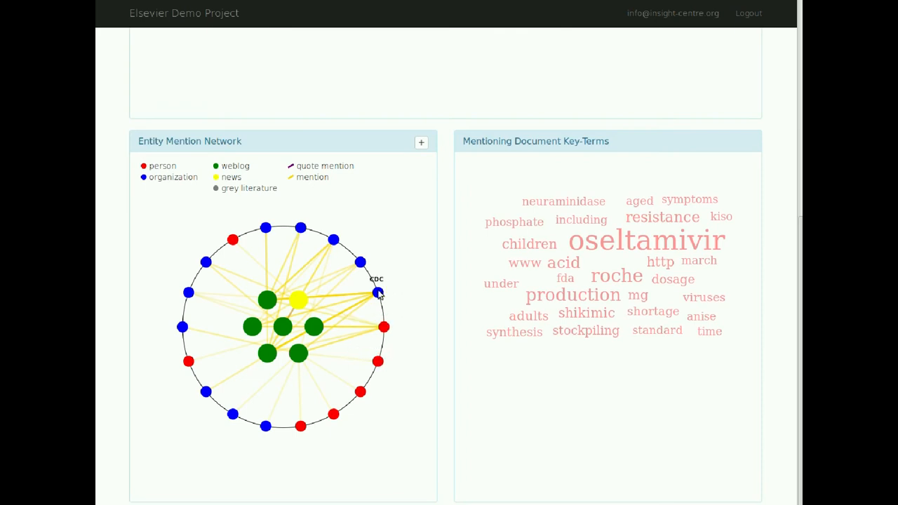
mouse_move(359, 262)
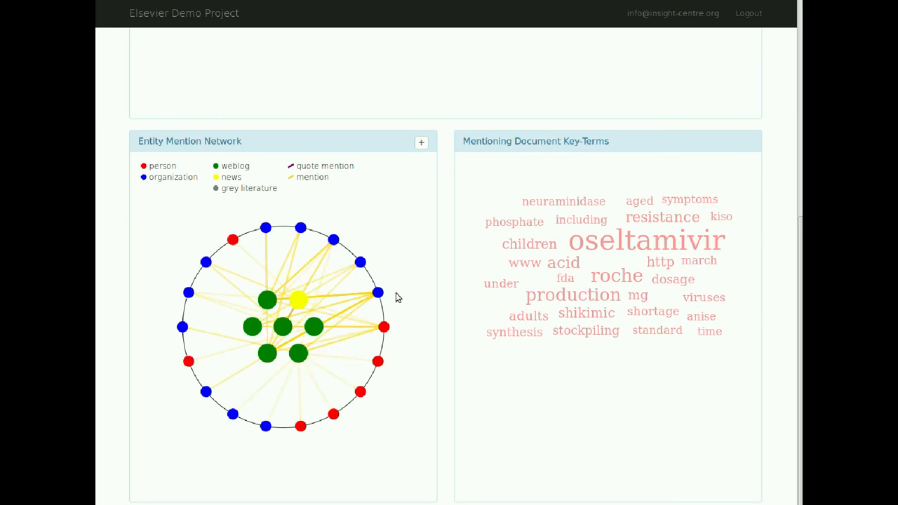
mouse_move(568, 213)
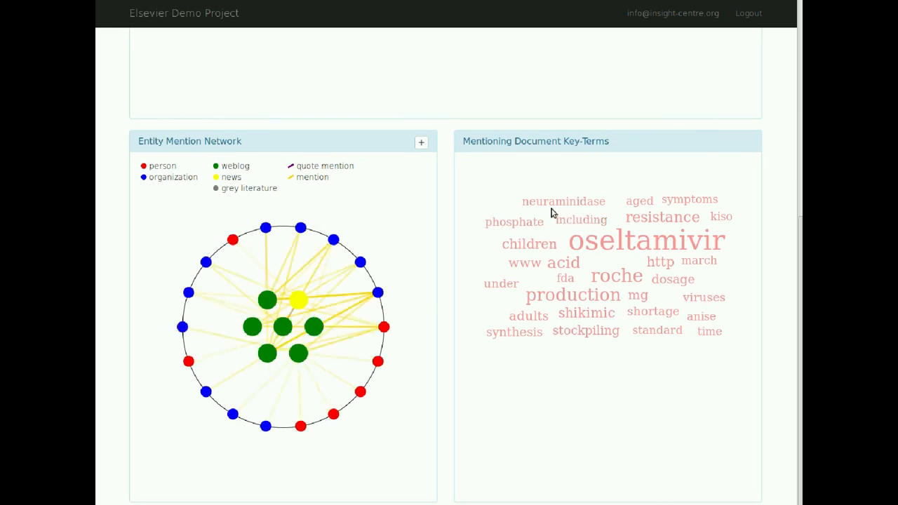
Filter the entity mention network to the key term 'neuraminidase', leaving one document.
click(564, 202)
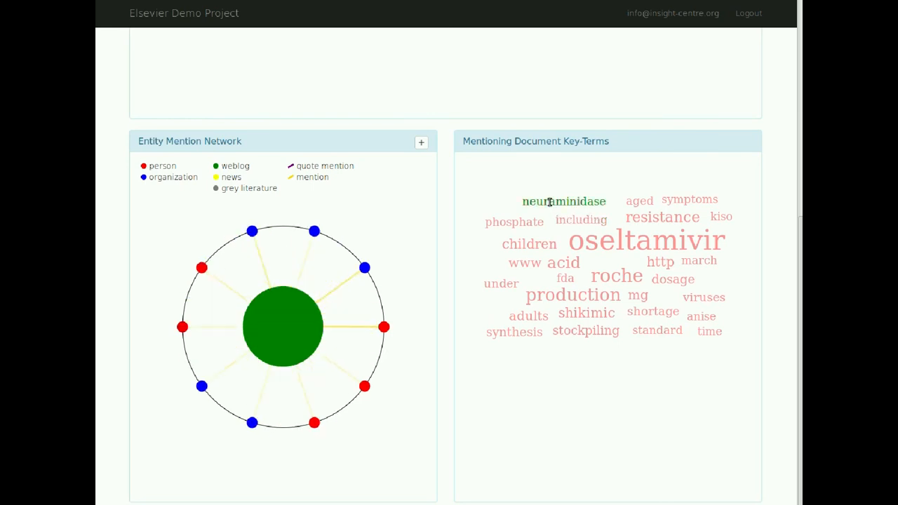